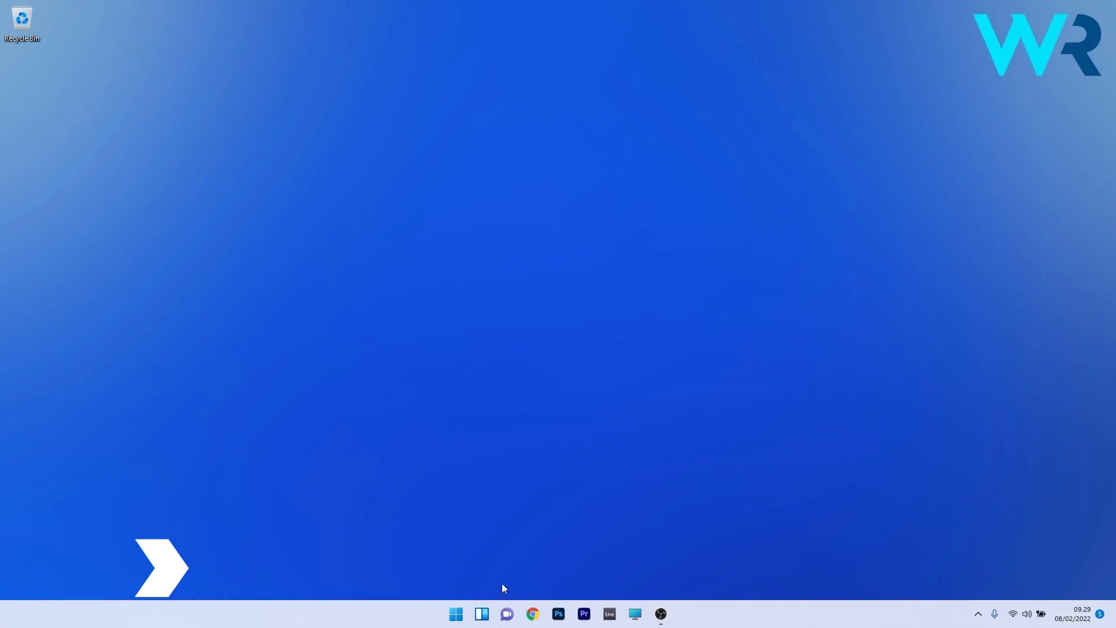
Turn Bluetooth on under Bluetooth & devices so a nearby game controller is detected.
{"action": "left_click", "coordinate": [455, 613]}
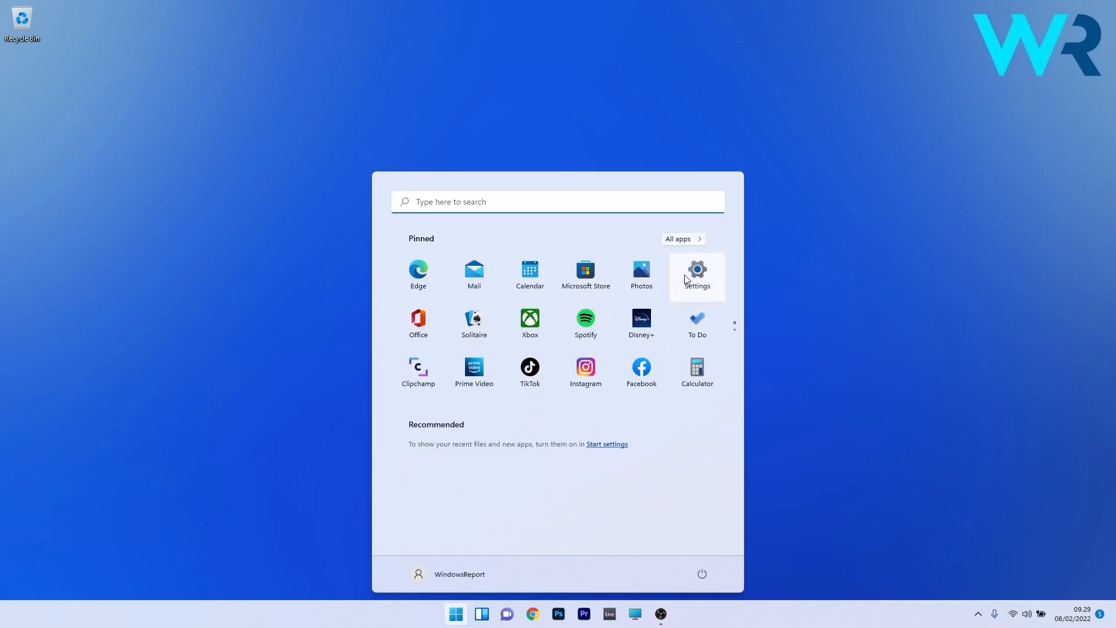
{"action": "left_click", "coordinate": [696, 273]}
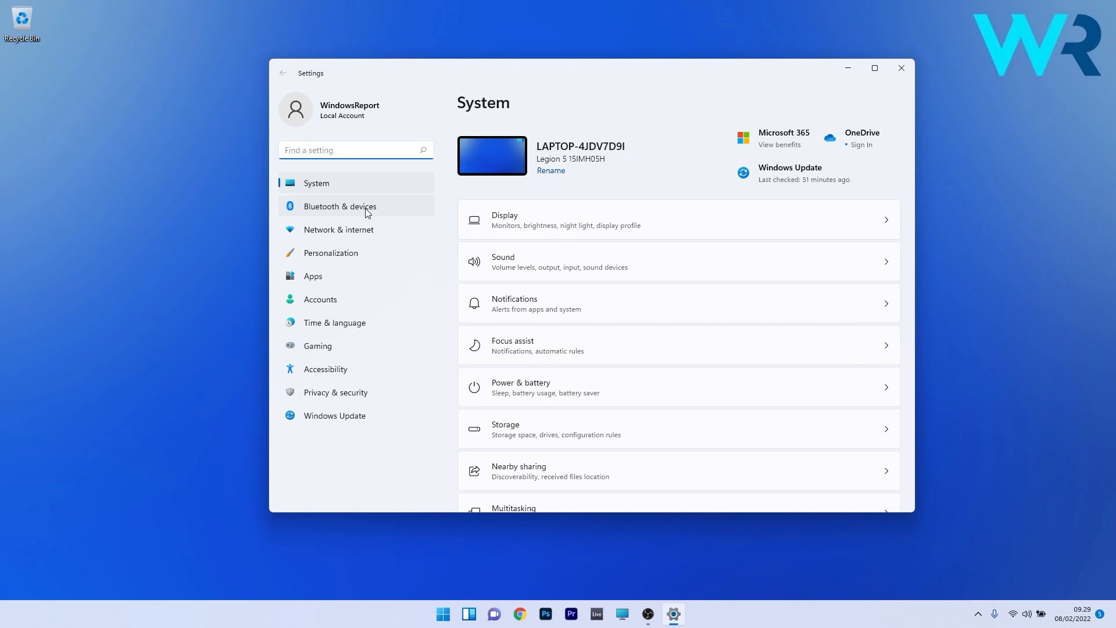
{"action": "left_click", "coordinate": [340, 205]}
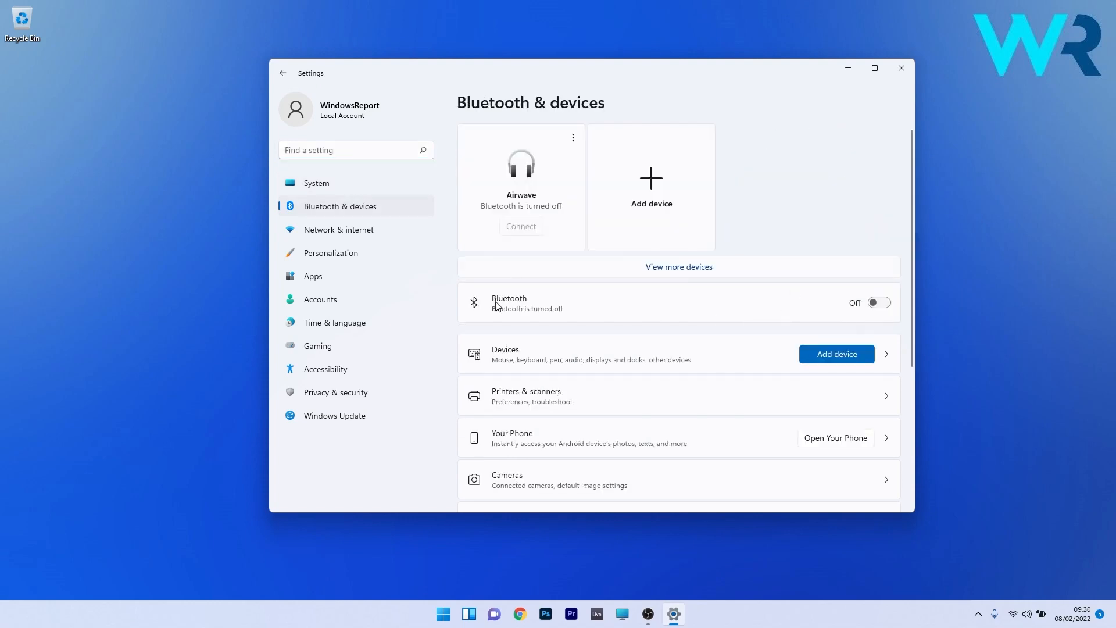
{"action": "mouse_move", "coordinate": [639, 312]}
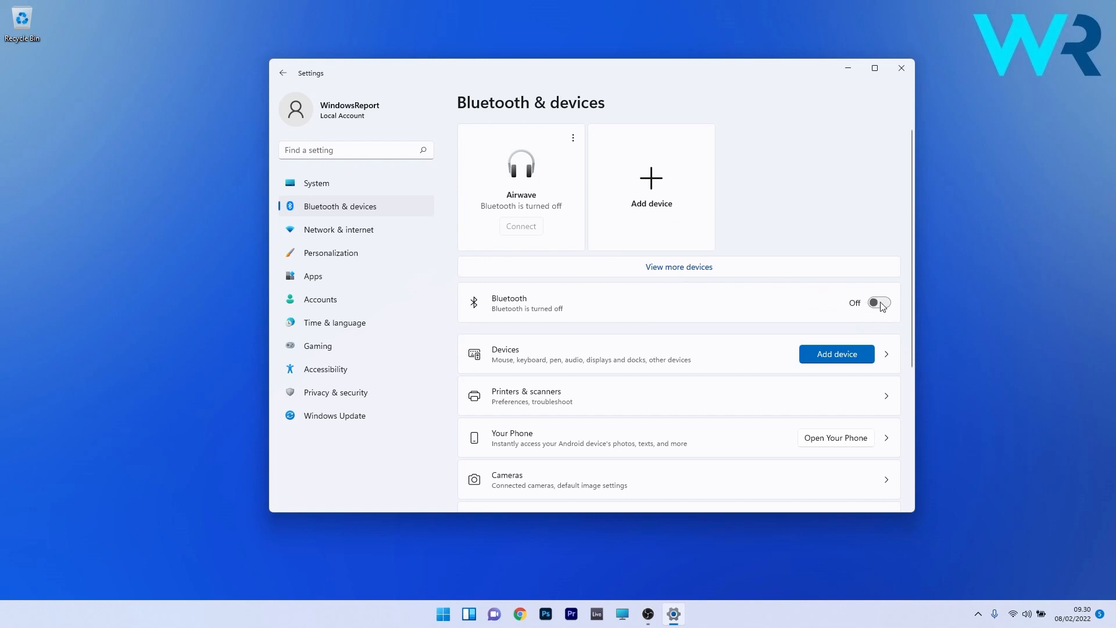
{"action": "left_click", "coordinate": [879, 303]}
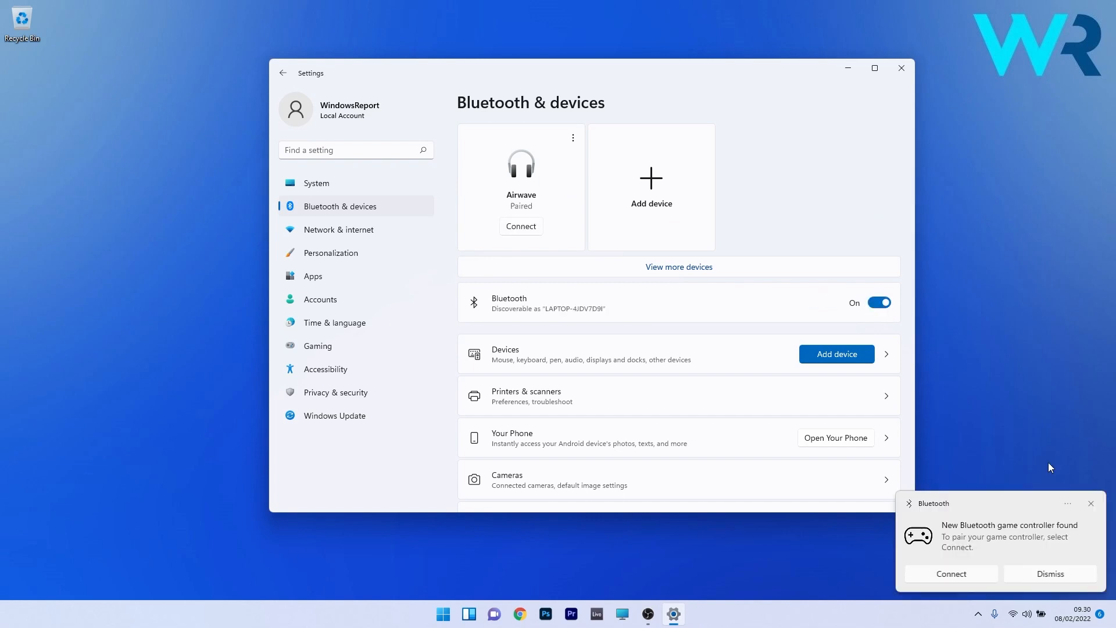
{"action": "mouse_move", "coordinate": [973, 545]}
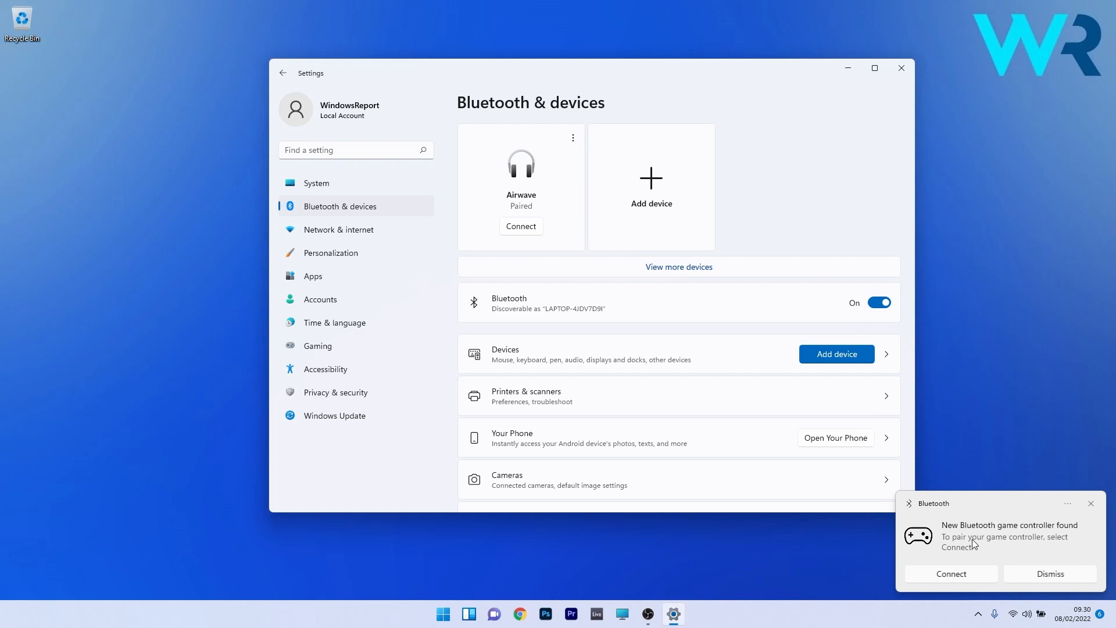
{"action": "mouse_move", "coordinate": [1056, 535]}
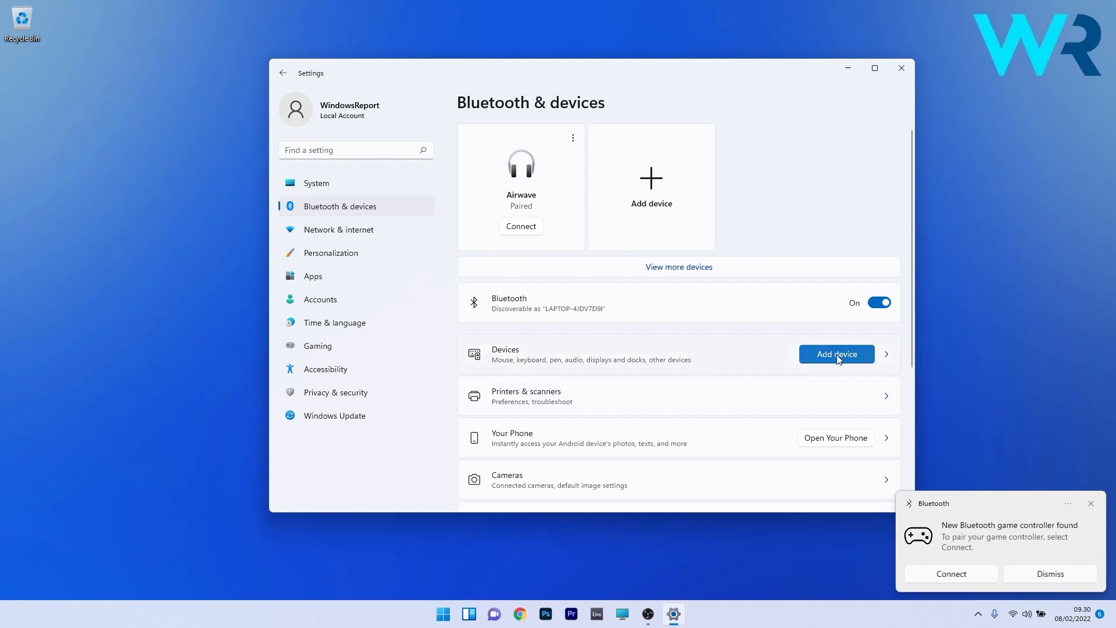
Add the Xbox Wireless Controller as a Bluetooth device, finish pairing and close Settings.
{"action": "left_click", "coordinate": [836, 353]}
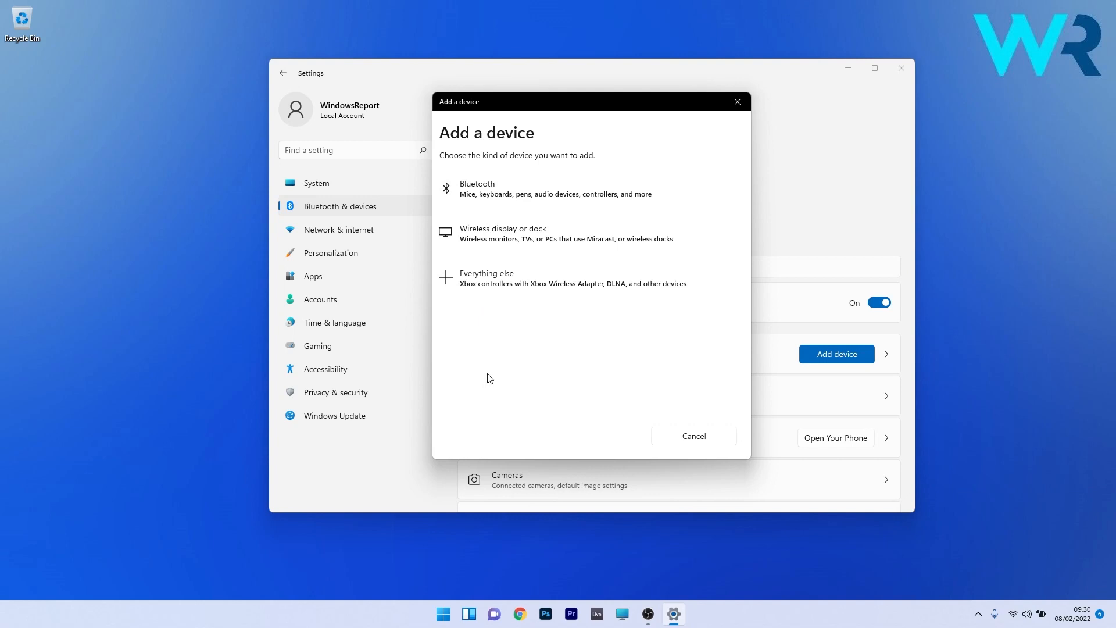
{"action": "left_click", "coordinate": [477, 189]}
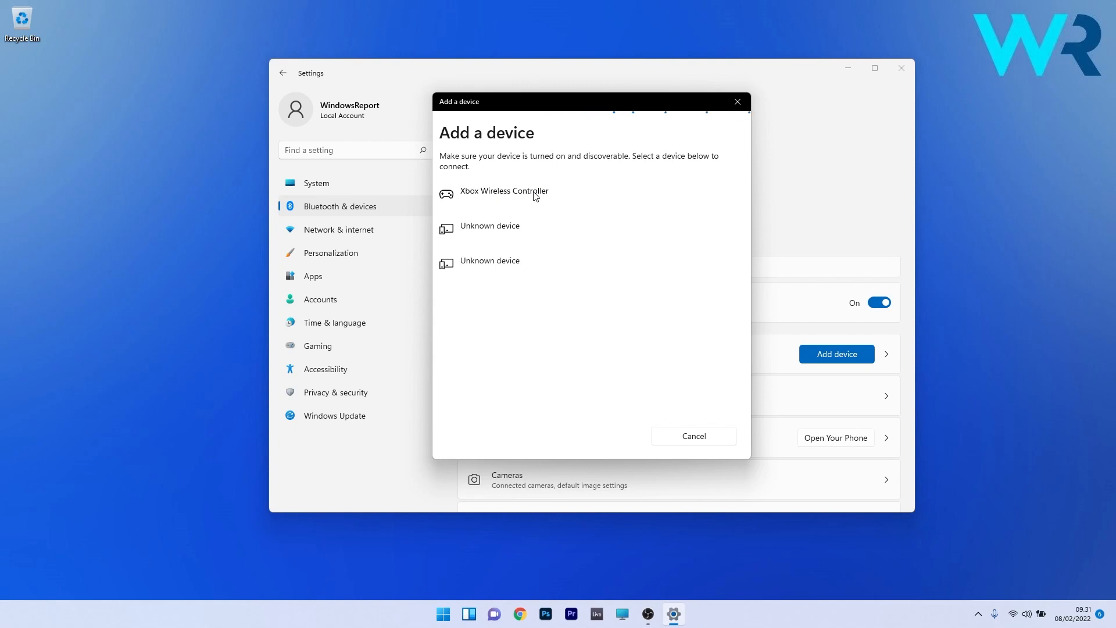
{"action": "left_click", "coordinate": [504, 191]}
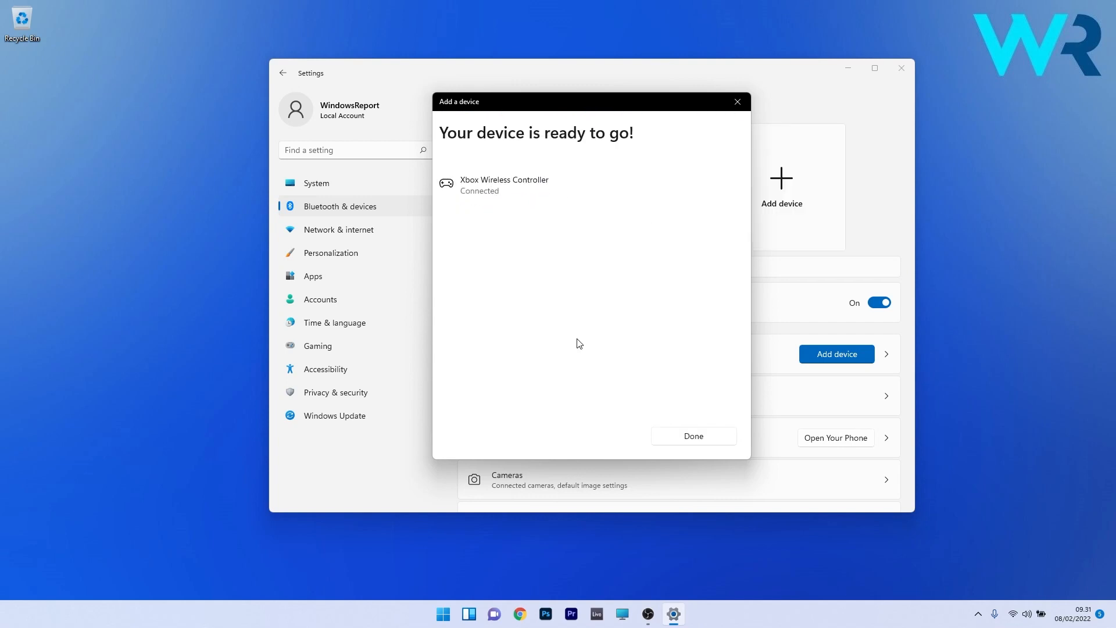
{"action": "mouse_move", "coordinate": [648, 252]}
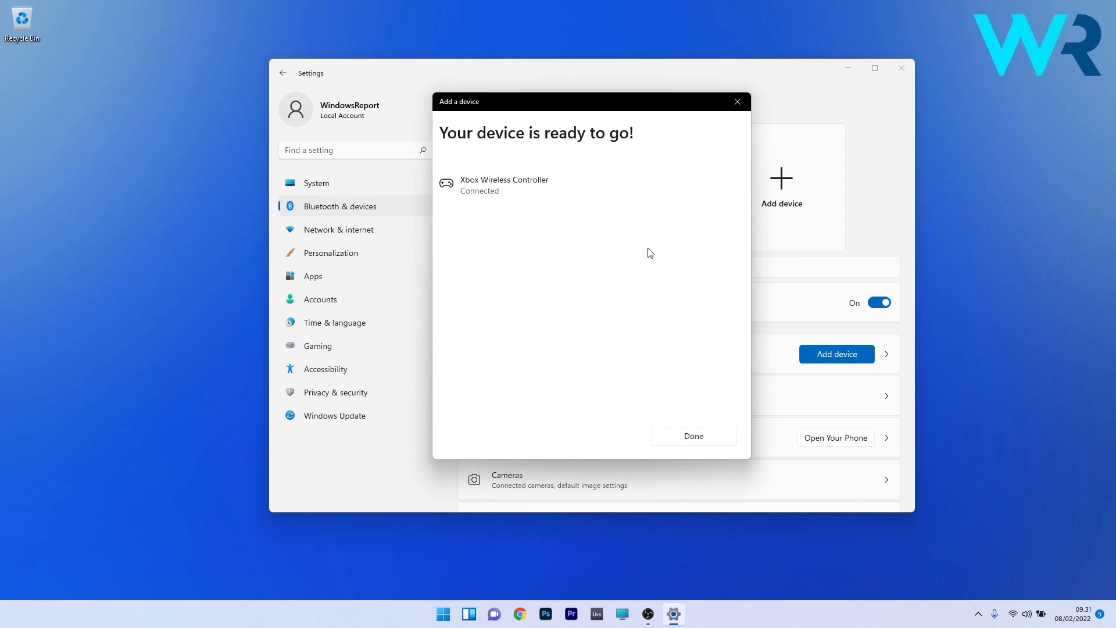
{"action": "left_click", "coordinate": [692, 436]}
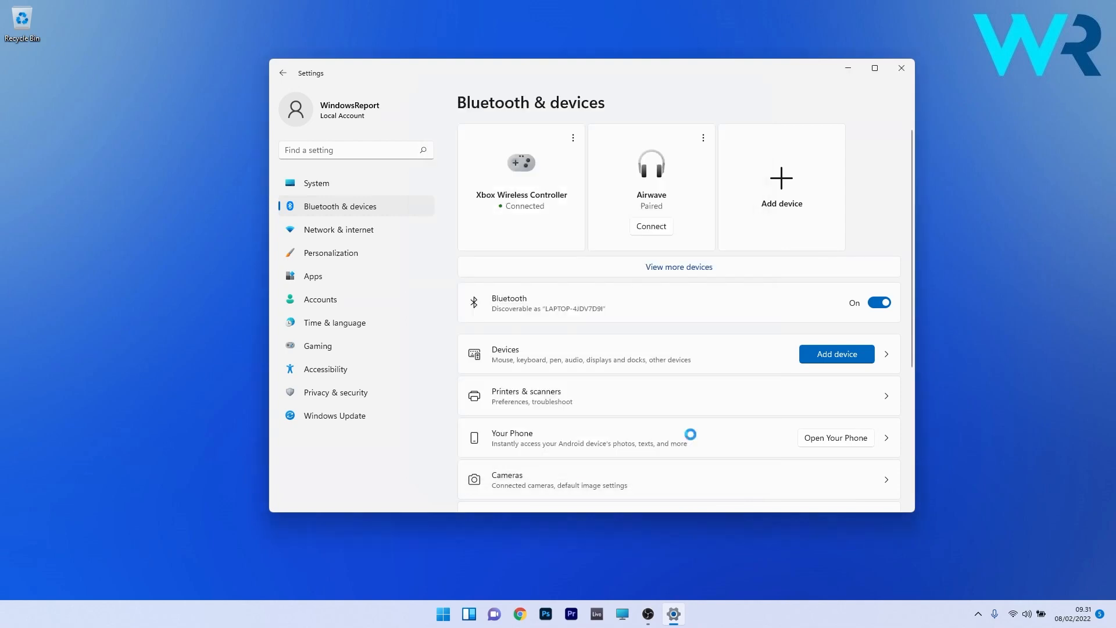
{"action": "left_click", "coordinate": [901, 68]}
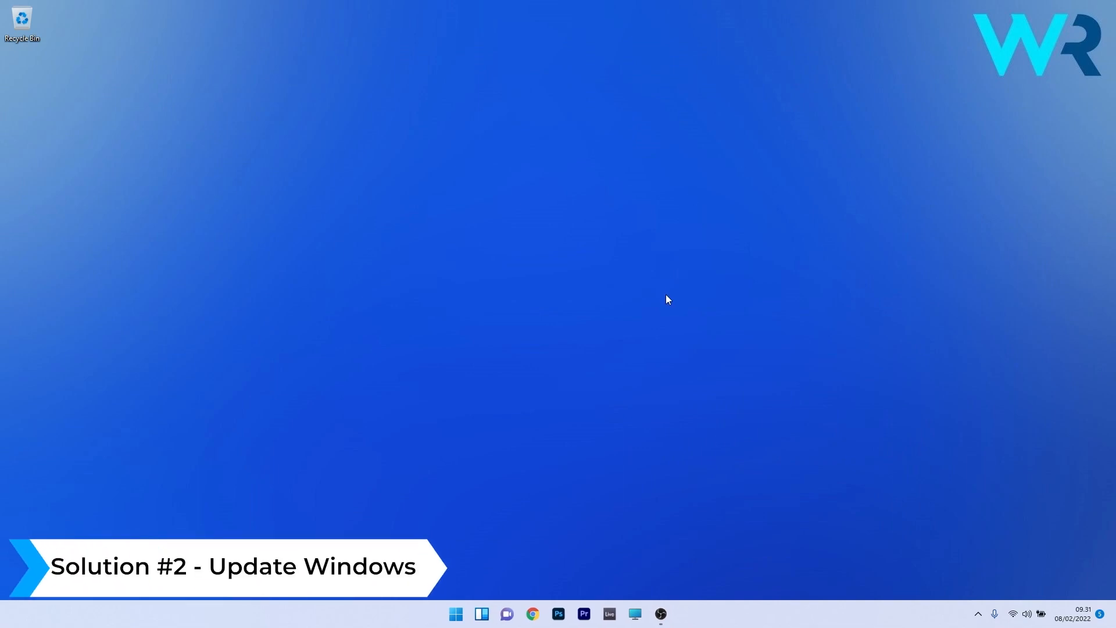
Run Check for updates on the Windows Update page of Settings.
{"action": "left_click", "coordinate": [455, 613]}
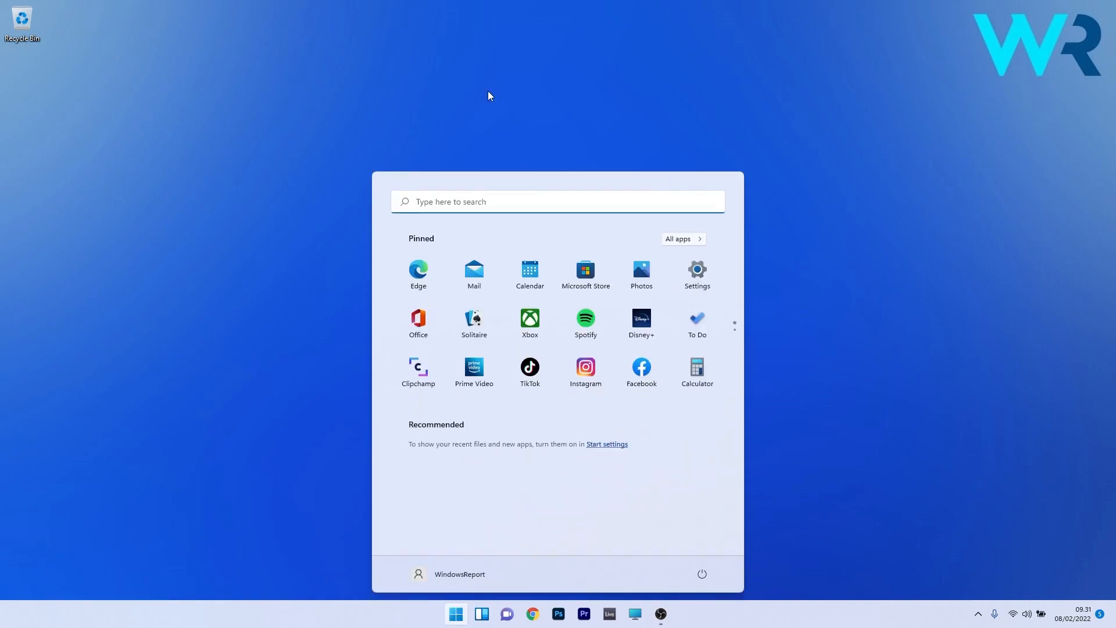
{"action": "left_click", "coordinate": [697, 271]}
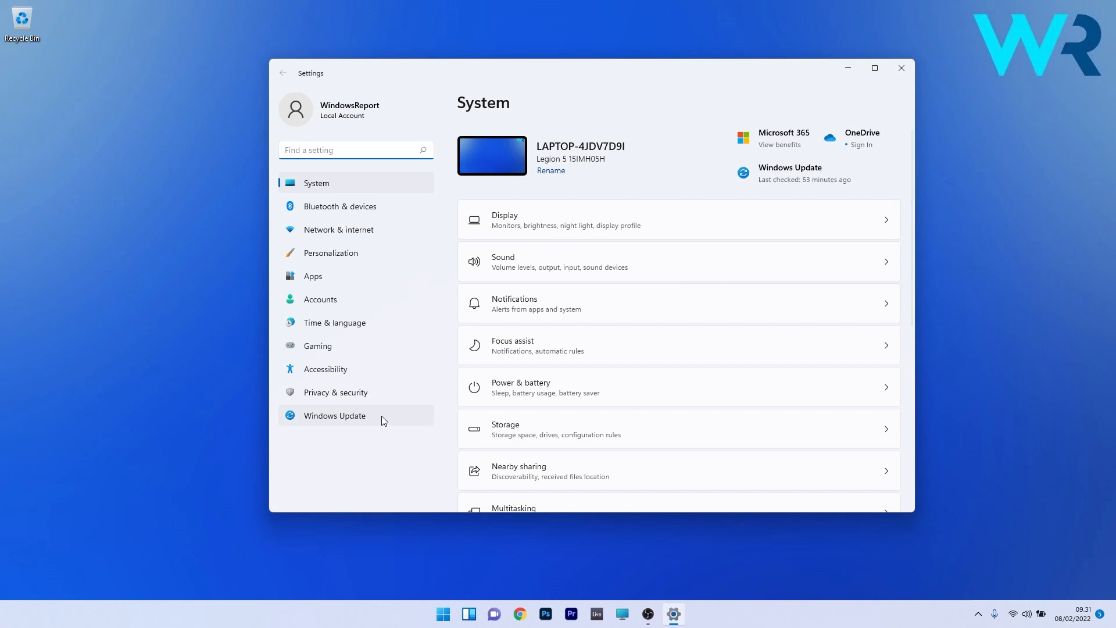
{"action": "left_click", "coordinate": [334, 415]}
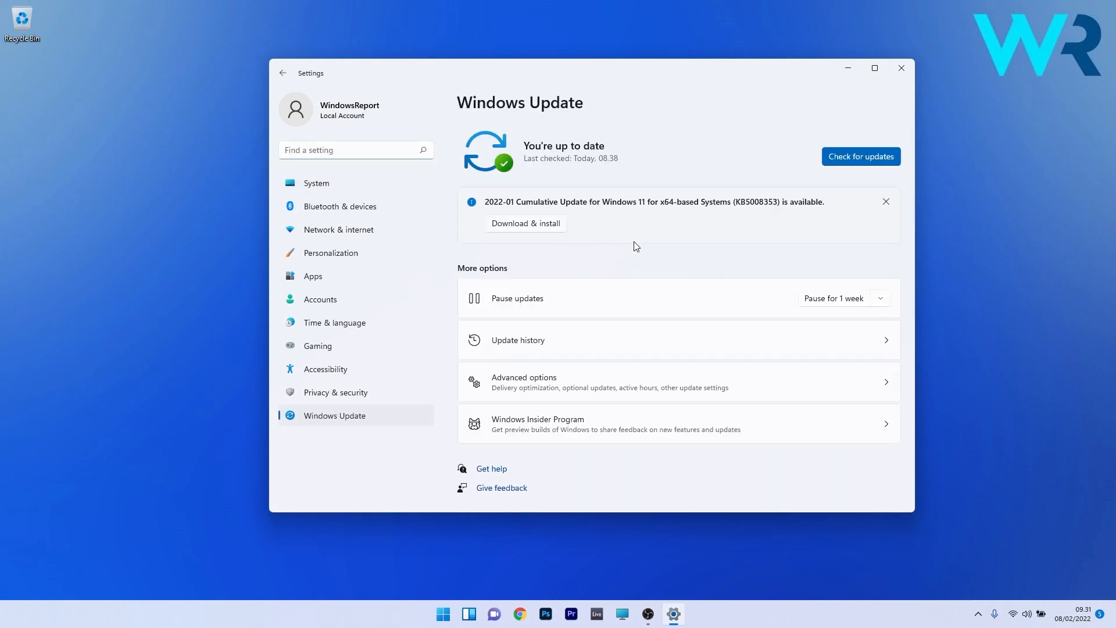
{"action": "left_click", "coordinate": [860, 156]}
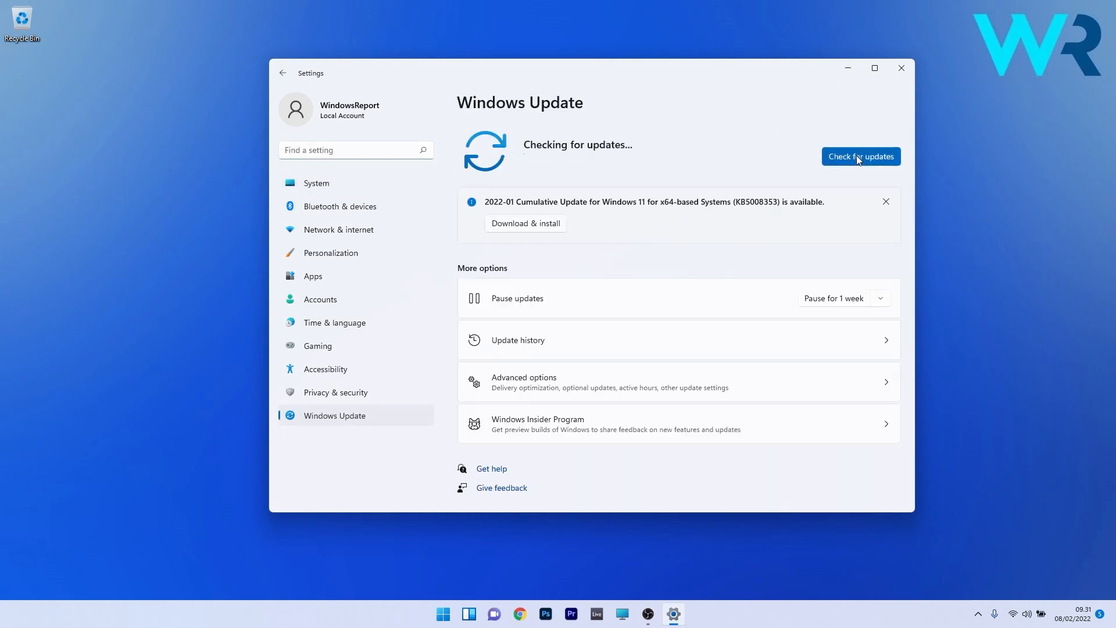
{"action": "left_click", "coordinate": [886, 202]}
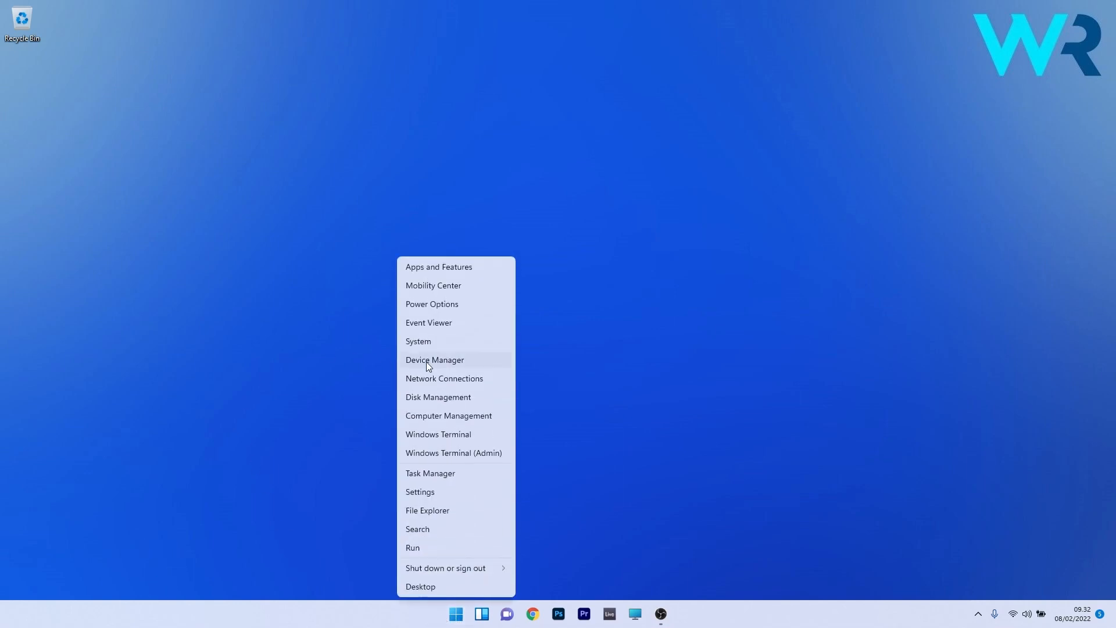
Update the Xbox Wireless Controller driver under Bluetooth with an automatic search; best driver already installed.
{"action": "left_click", "coordinate": [434, 359]}
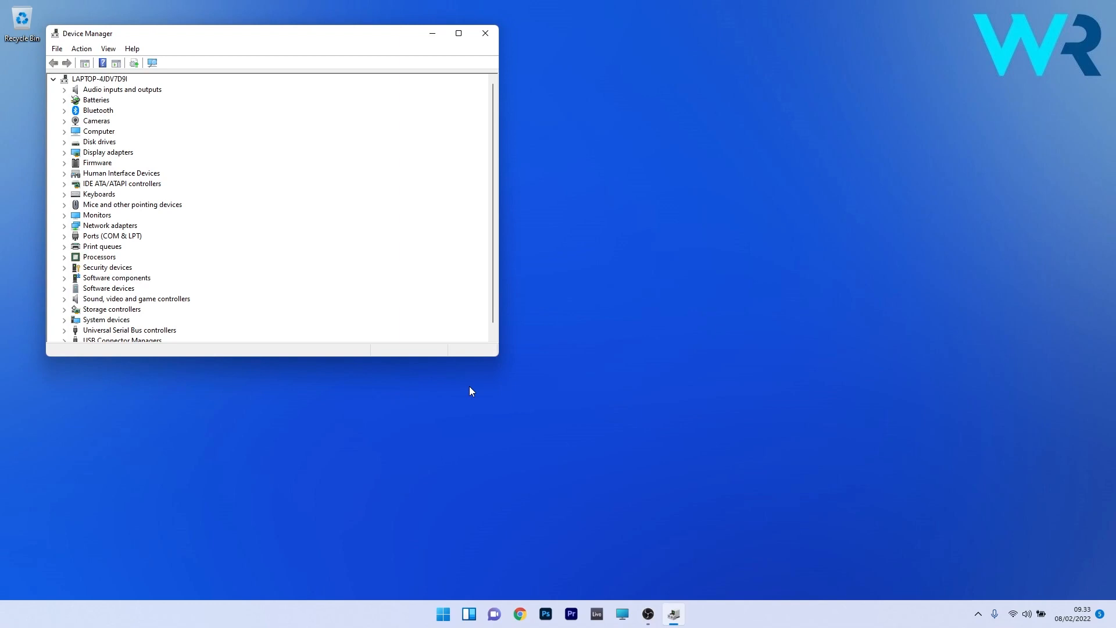
{"action": "mouse_move", "coordinate": [102, 121]}
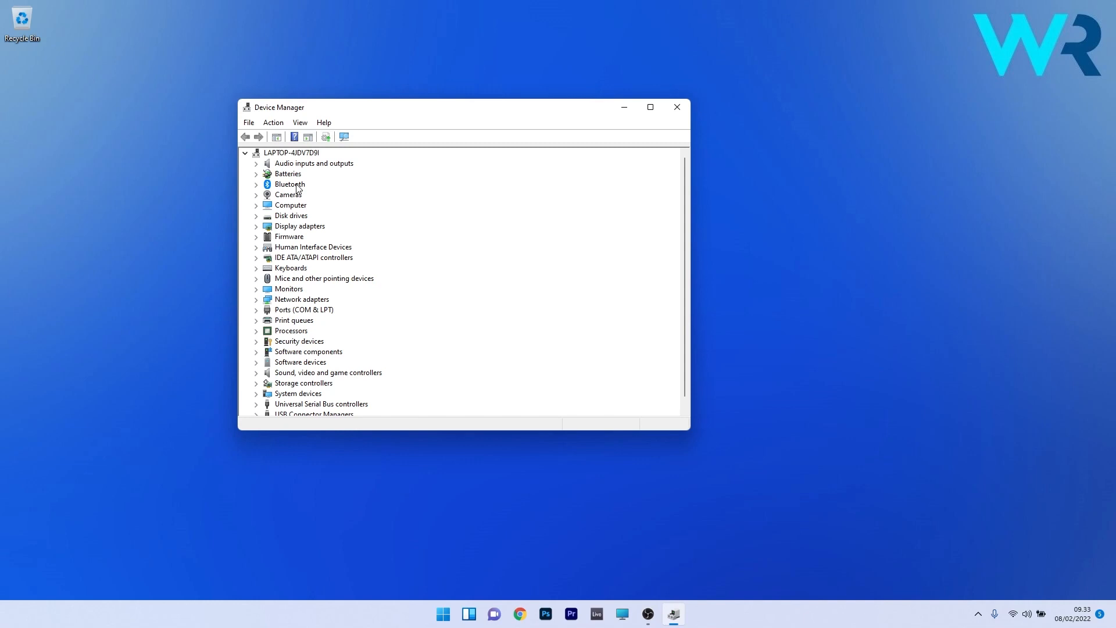
{"action": "left_click", "coordinate": [256, 185]}
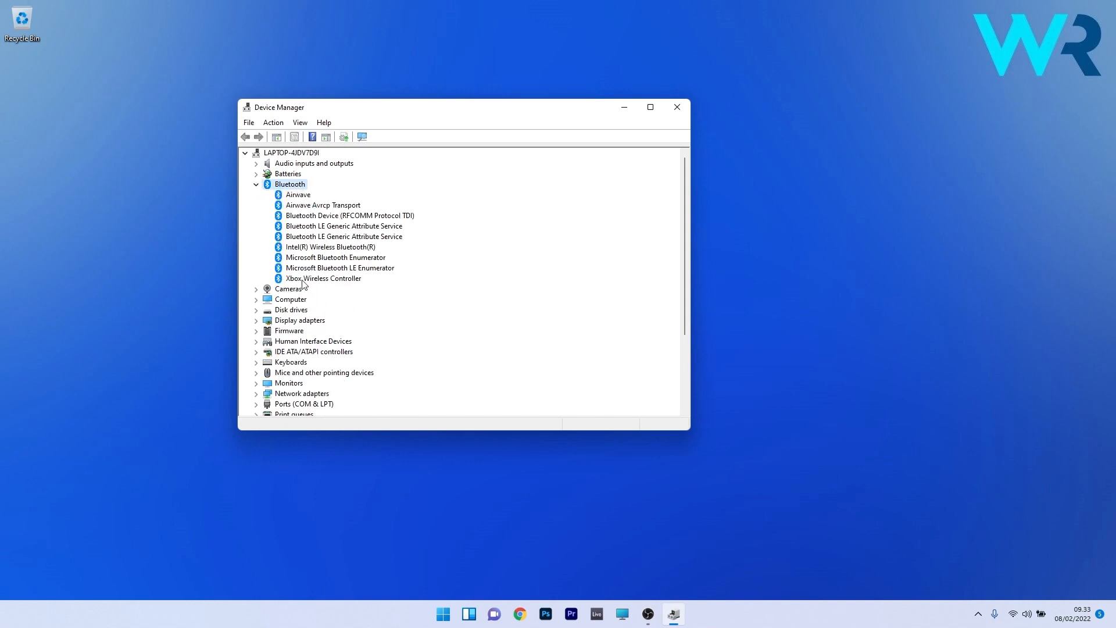
{"action": "left_click", "coordinate": [324, 278]}
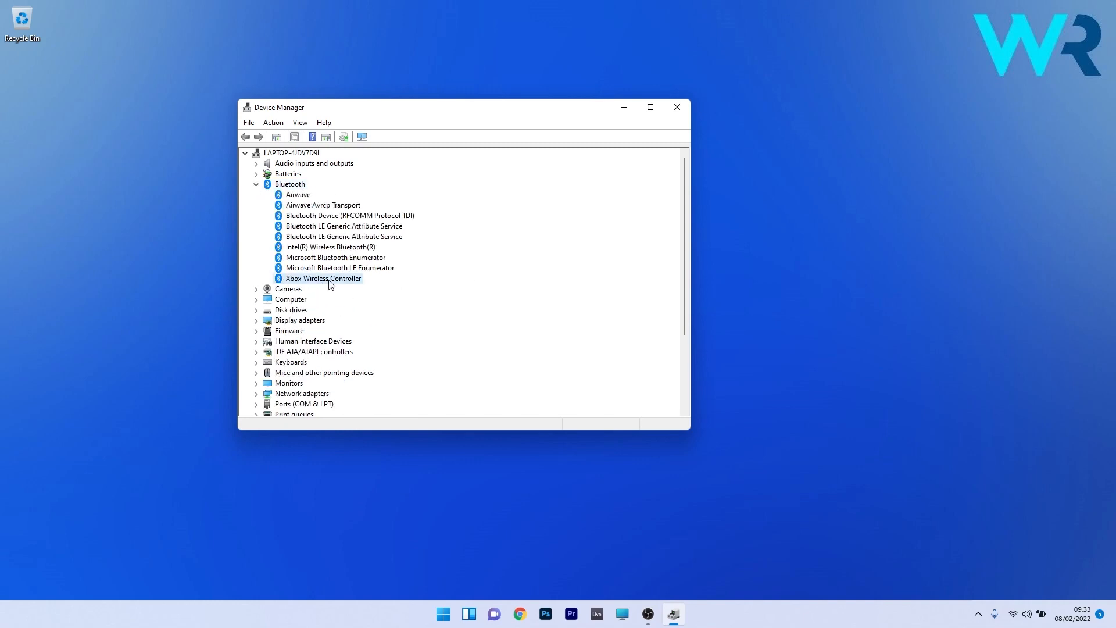
{"action": "right_click", "coordinate": [323, 278]}
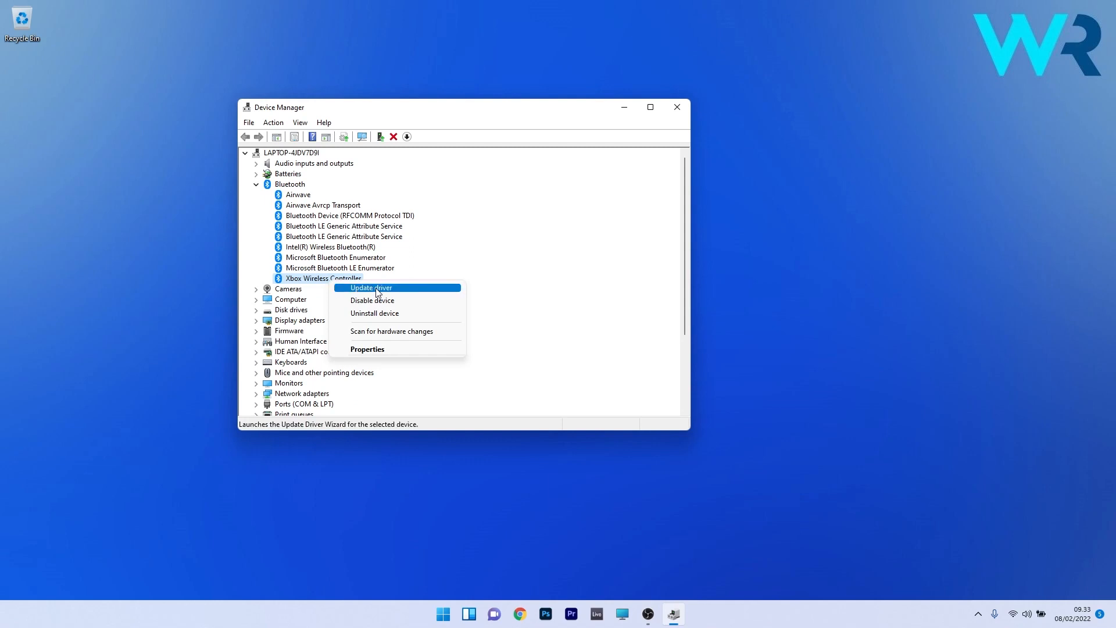
{"action": "left_click", "coordinate": [371, 287]}
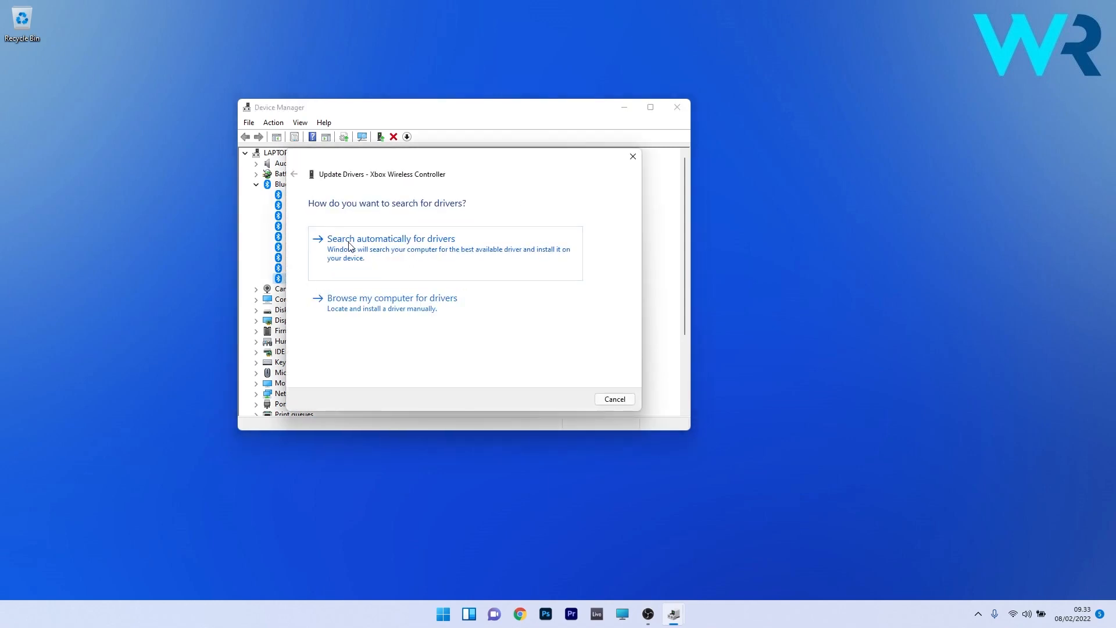
{"action": "left_click", "coordinate": [390, 238]}
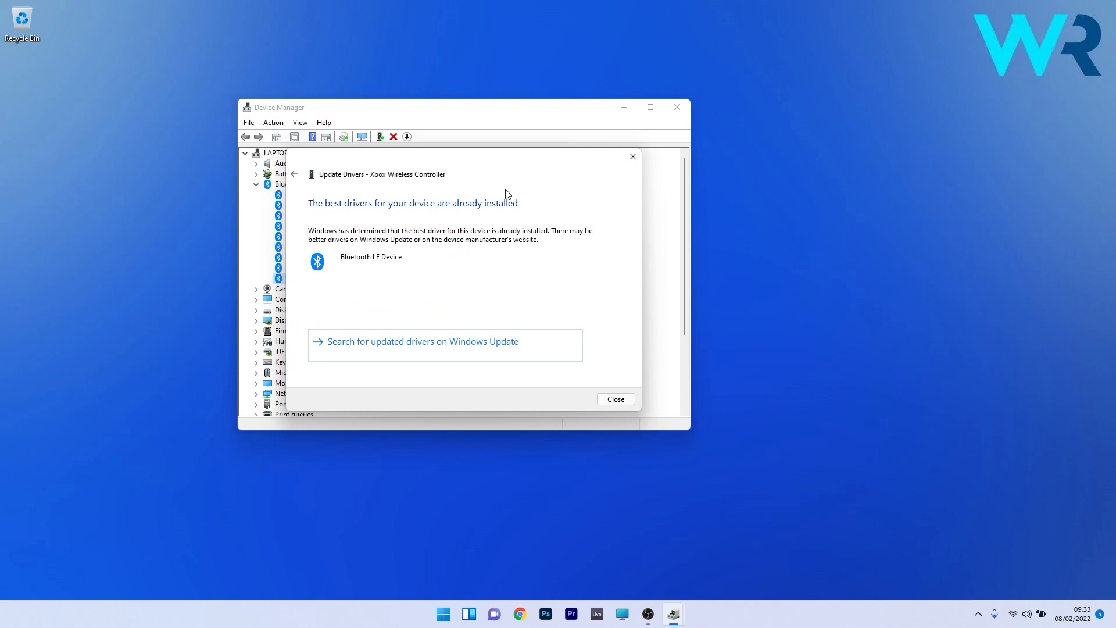
{"action": "mouse_move", "coordinate": [534, 224]}
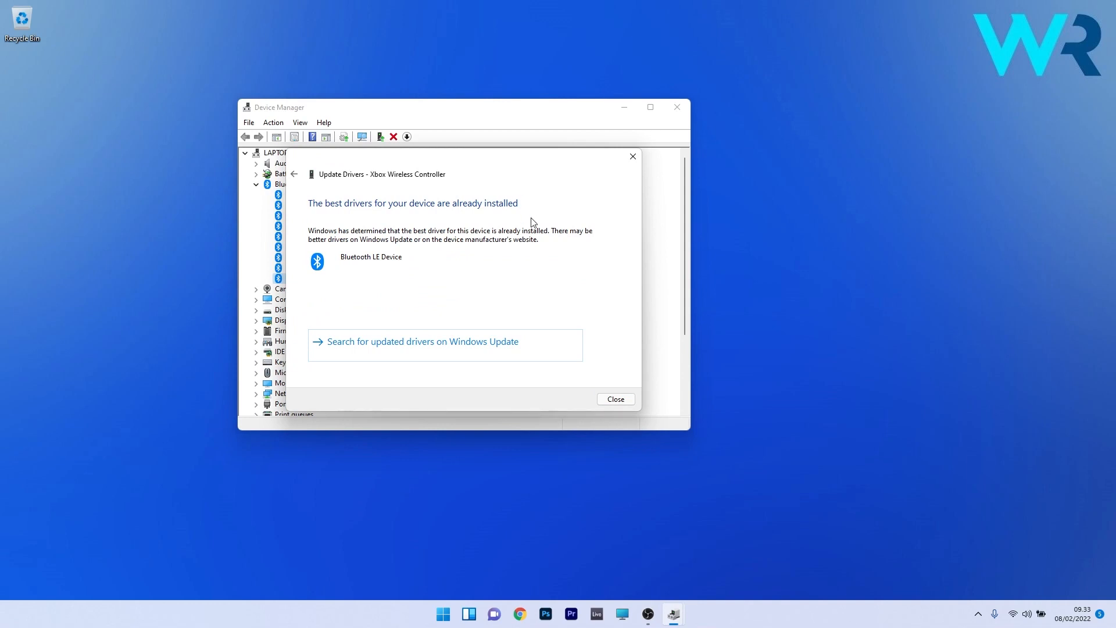
{"action": "mouse_move", "coordinate": [462, 348]}
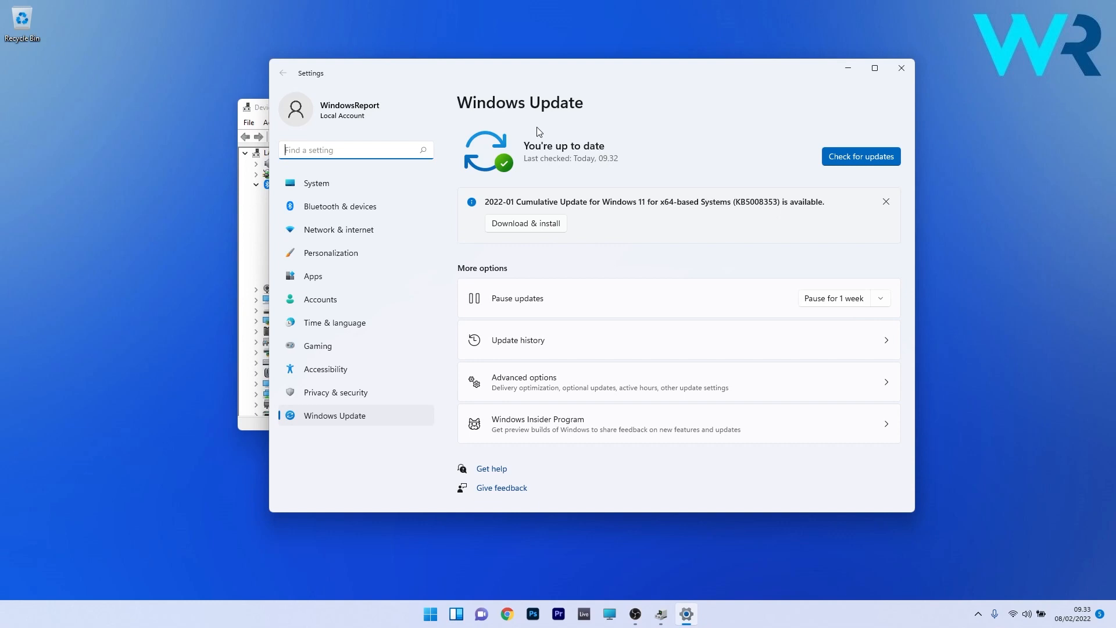
{"action": "mouse_move", "coordinate": [735, 170]}
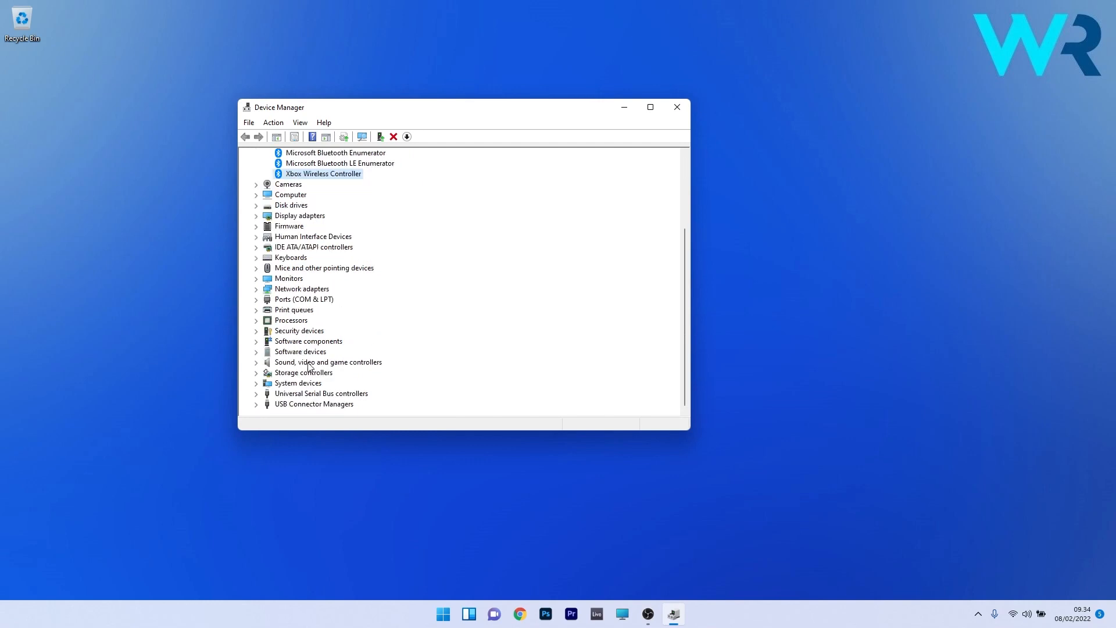
{"action": "mouse_move", "coordinate": [329, 370]}
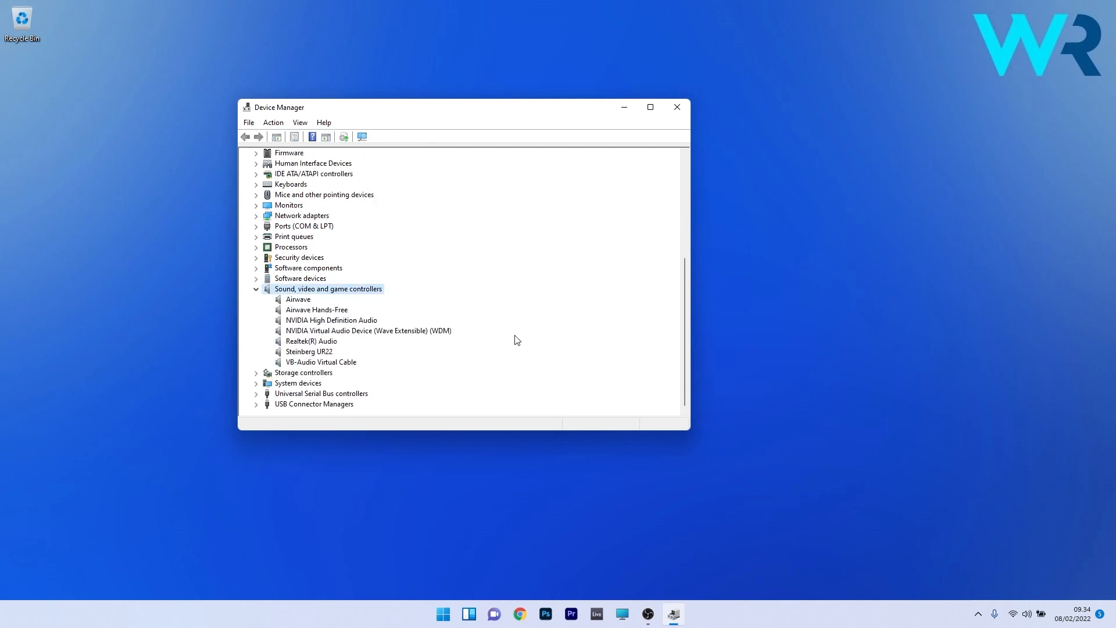
{"action": "mouse_move", "coordinate": [304, 324]}
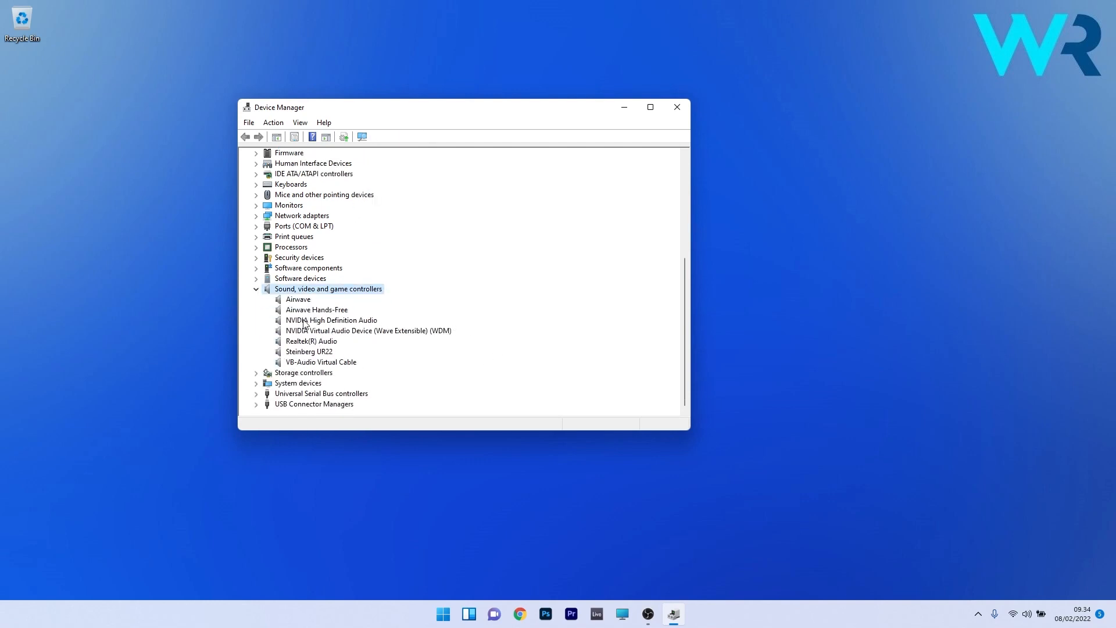
Search automatically for an Airwave driver, find the best one installed, and dismiss the result.
{"action": "right_click", "coordinate": [299, 299]}
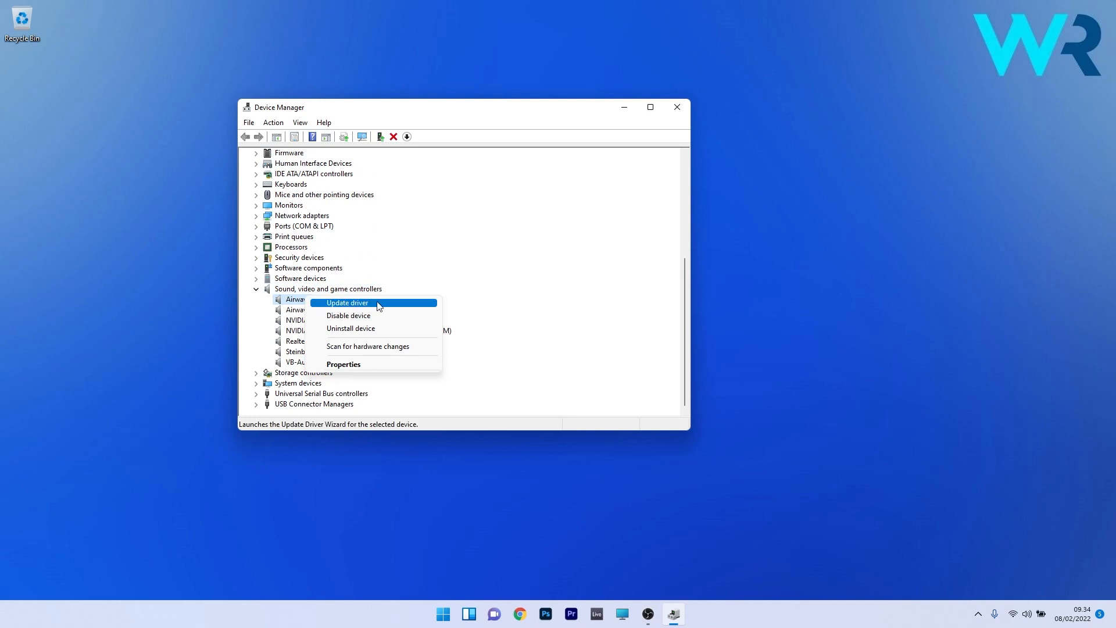
{"action": "left_click", "coordinate": [346, 303]}
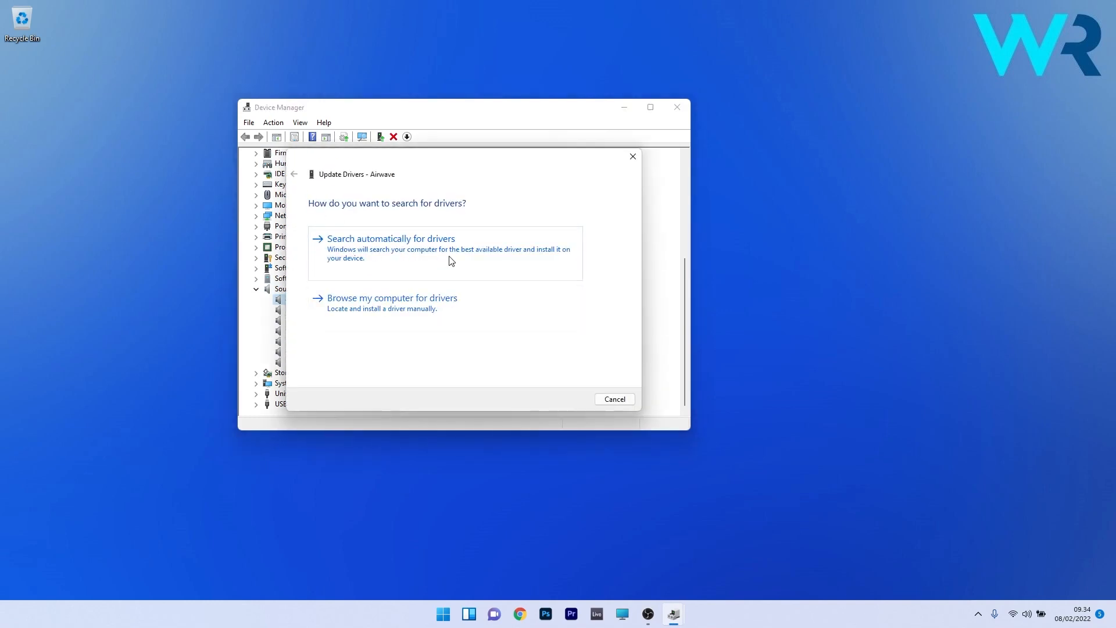
{"action": "left_click", "coordinate": [390, 238]}
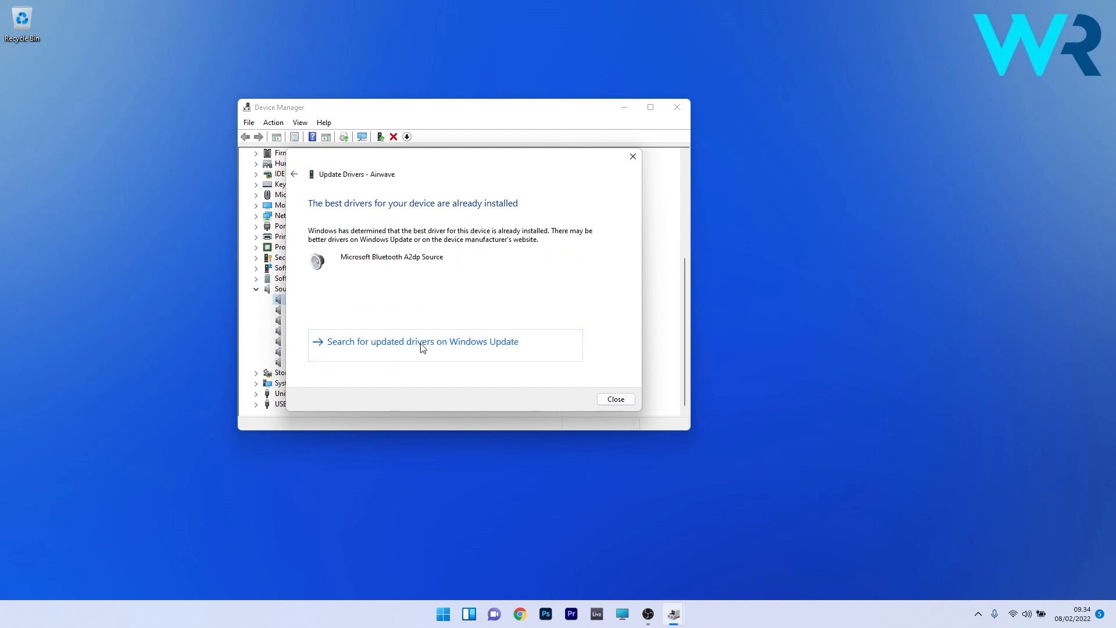
{"action": "mouse_move", "coordinate": [549, 355]}
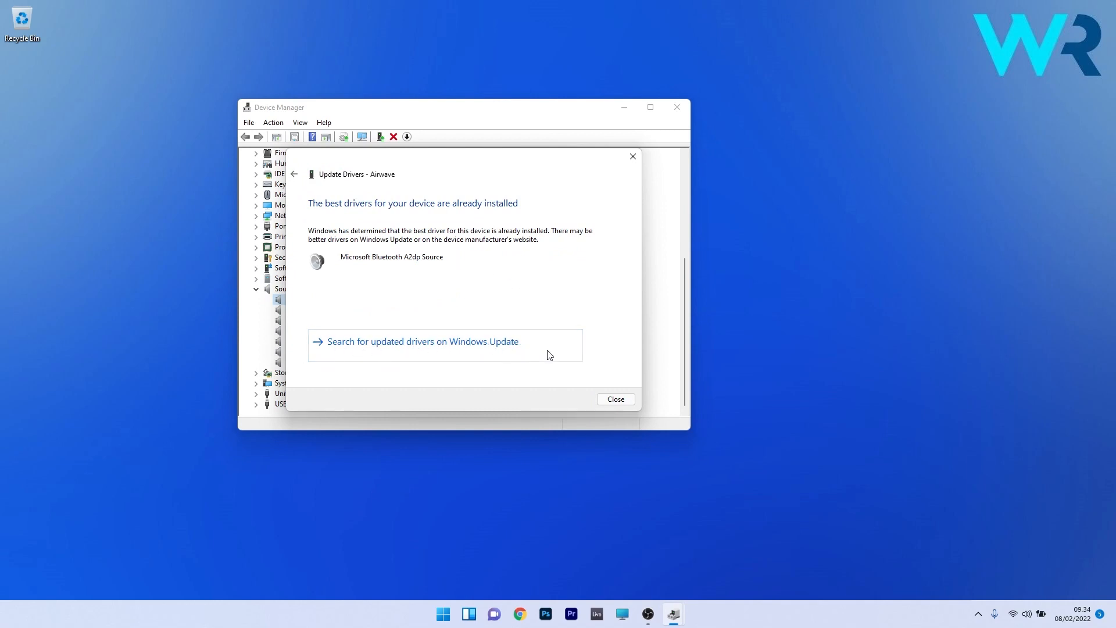
{"action": "left_click", "coordinate": [614, 399]}
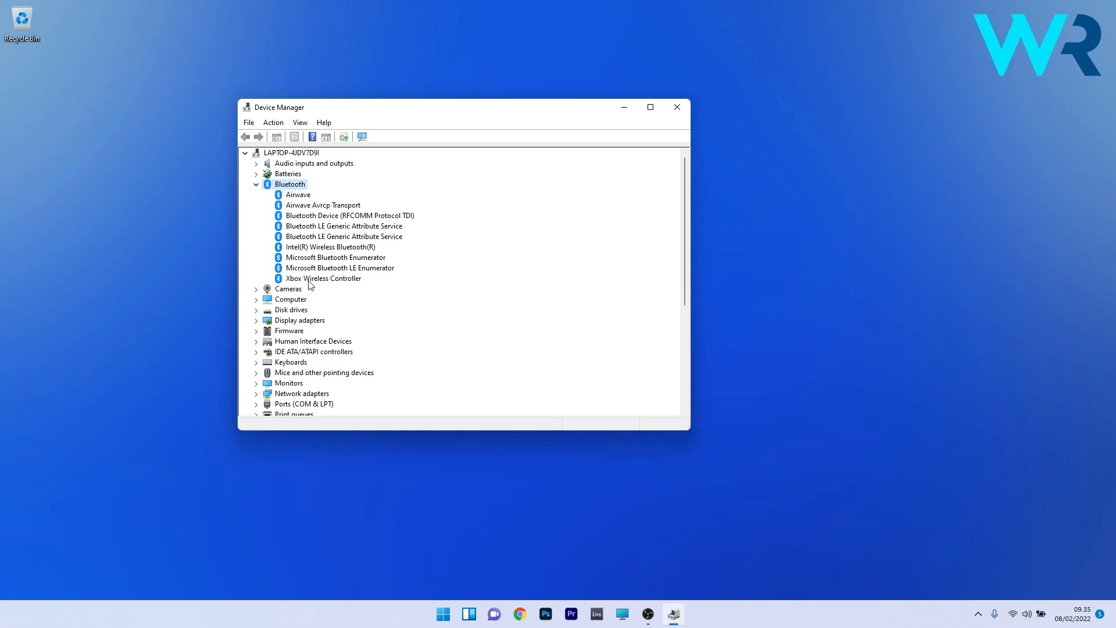
Show the Xbox Wireless Controller's Driver properties: Microsoft, version 10.0.22000.1.
{"action": "right_click", "coordinate": [322, 278]}
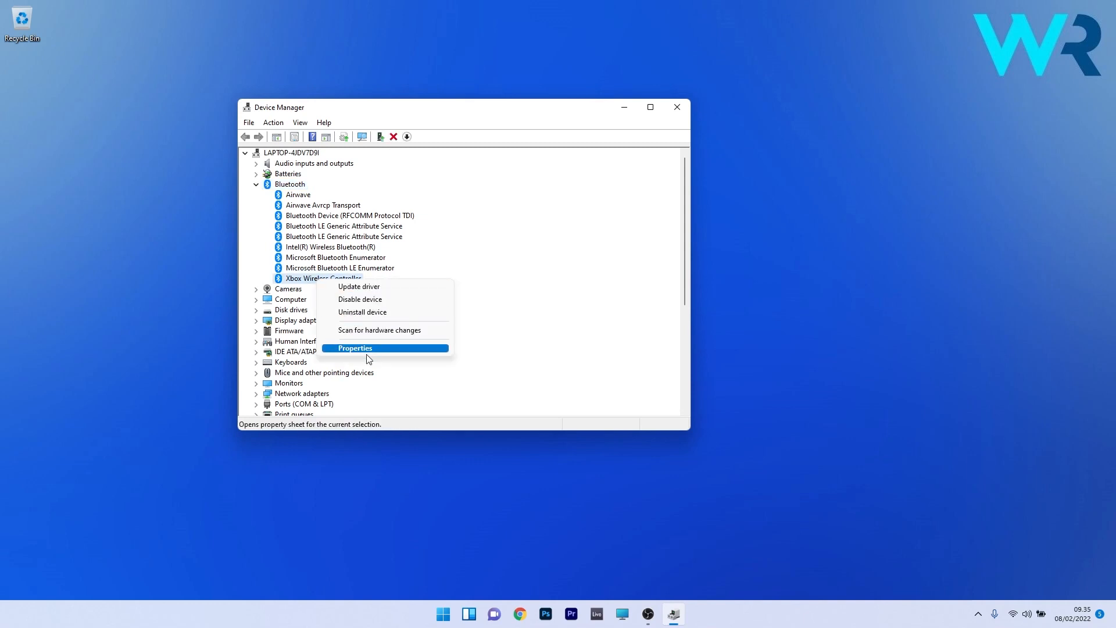
{"action": "left_click", "coordinate": [353, 348]}
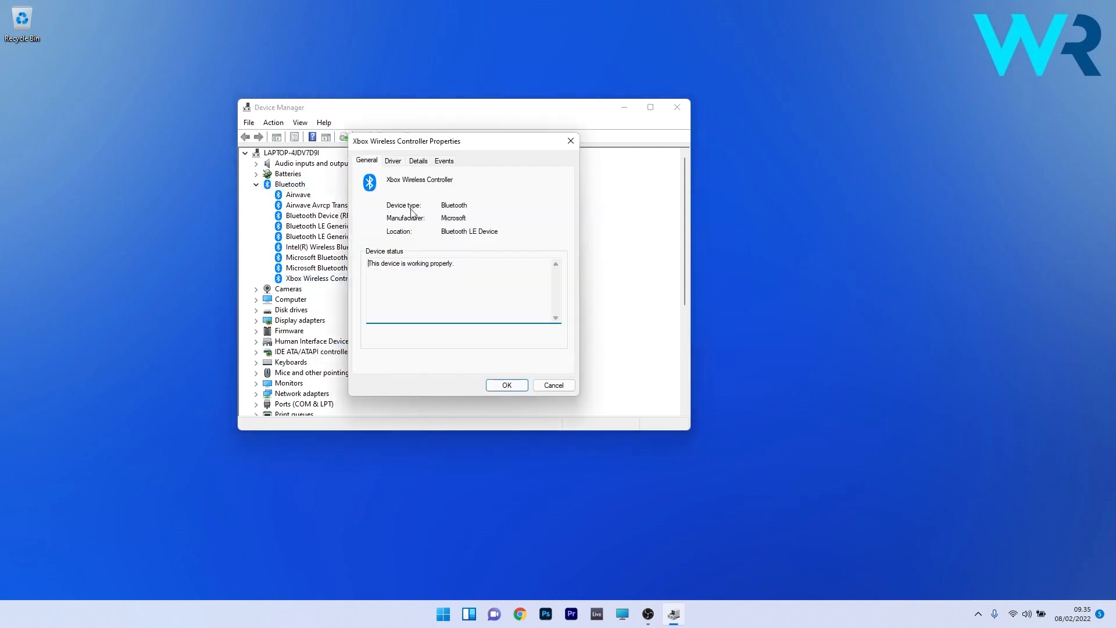
{"action": "left_click", "coordinate": [392, 160]}
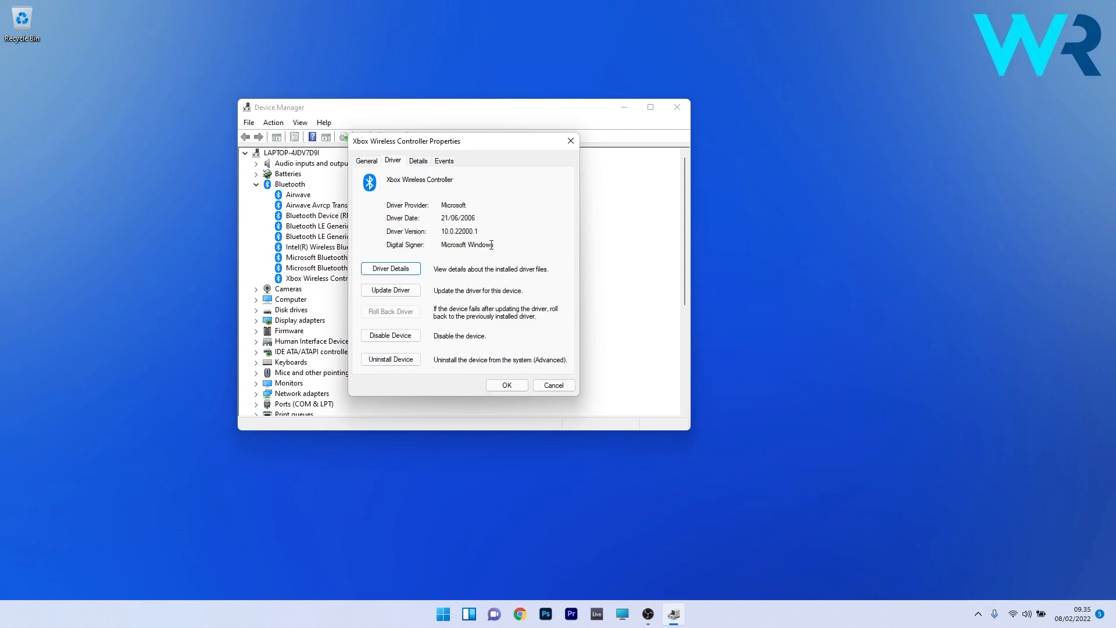
{"action": "mouse_move", "coordinate": [449, 327]}
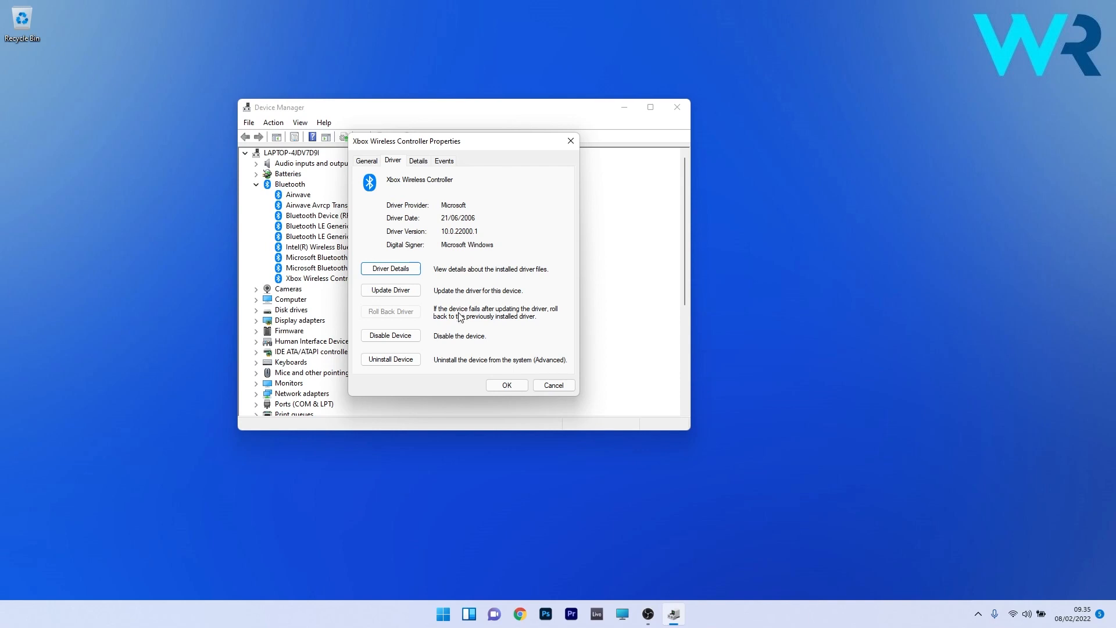
{"action": "mouse_move", "coordinate": [561, 315]}
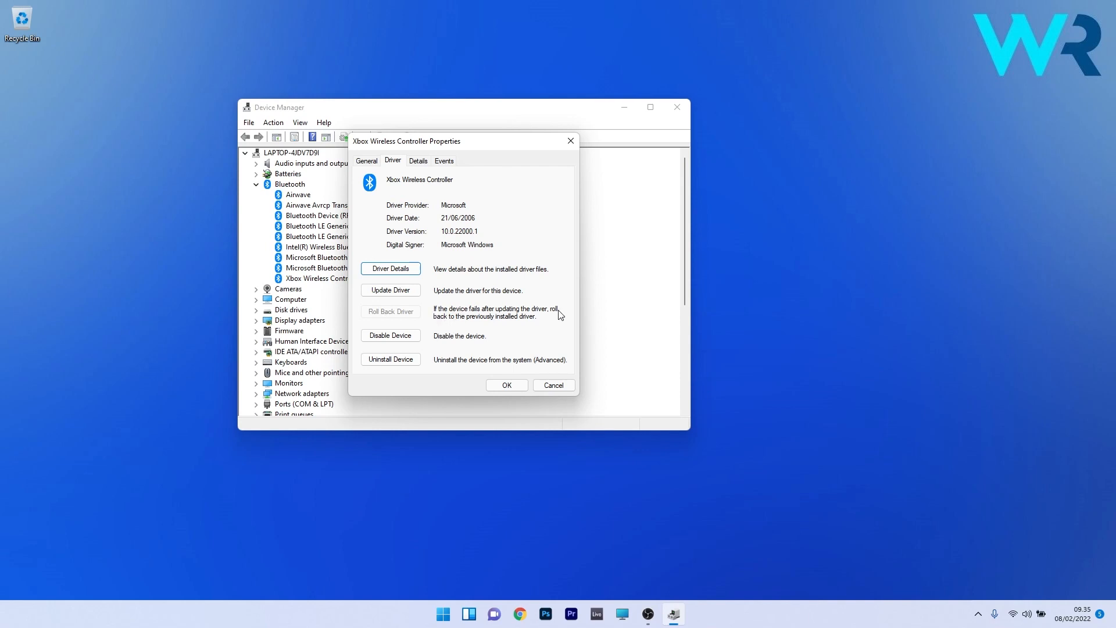
{"action": "mouse_move", "coordinate": [506, 322]}
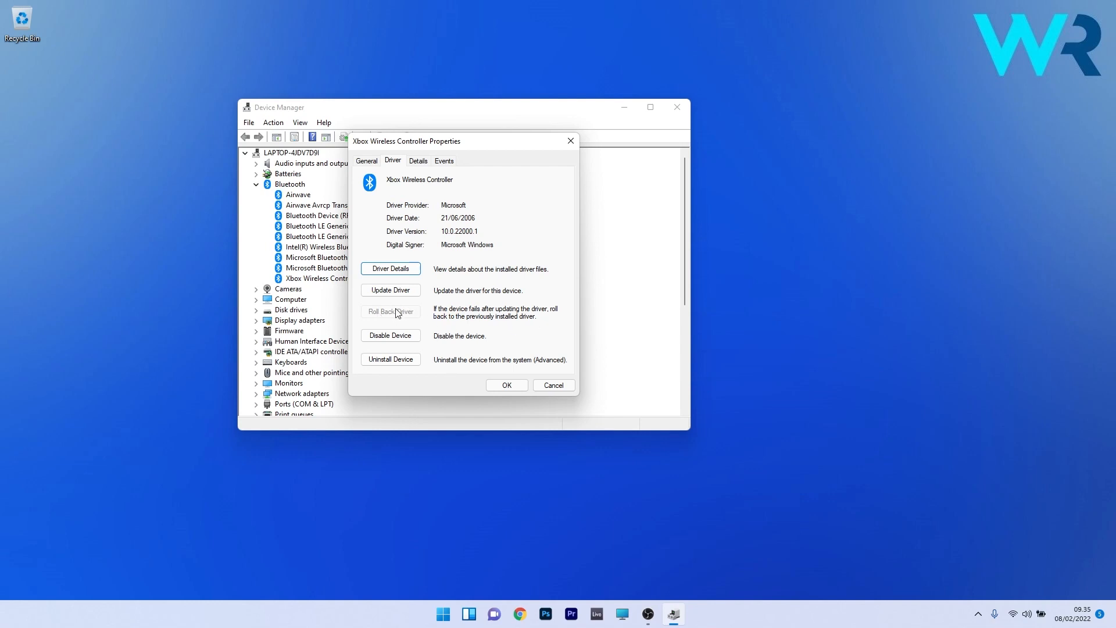
{"action": "mouse_move", "coordinate": [468, 280]}
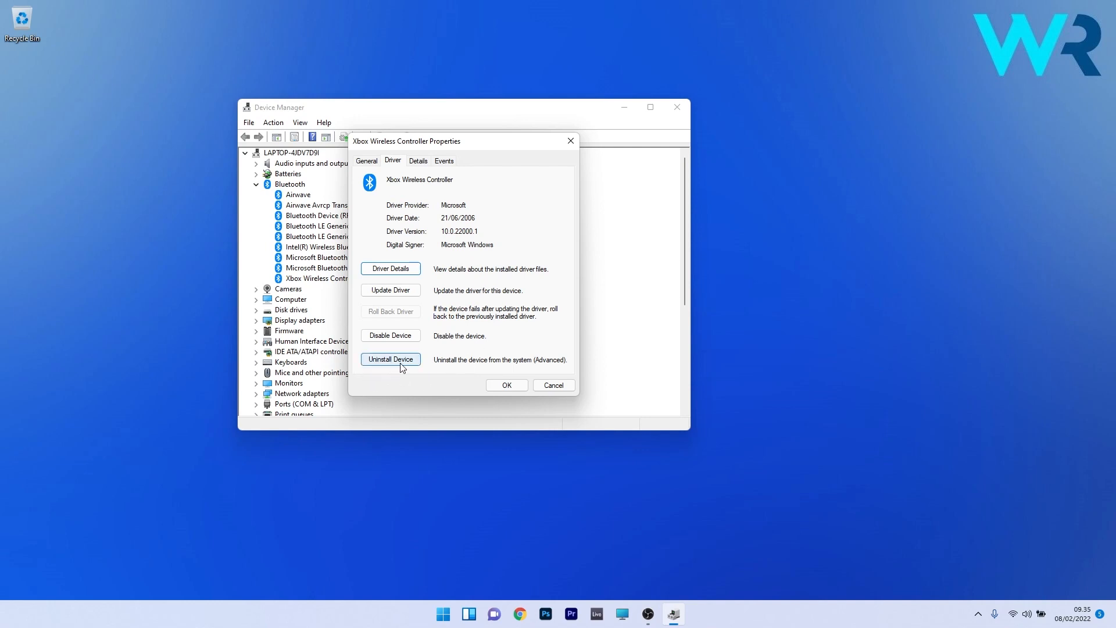
Uninstall the Xbox Wireless Controller and confirm its removal.
{"action": "left_click", "coordinate": [390, 359]}
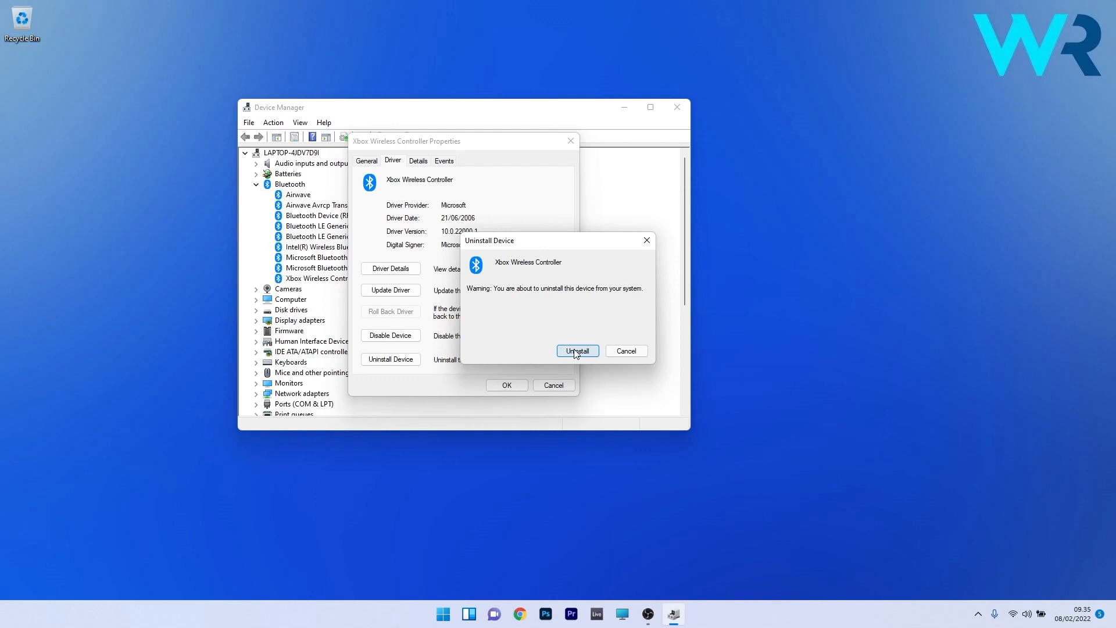
{"action": "left_click", "coordinate": [578, 350]}
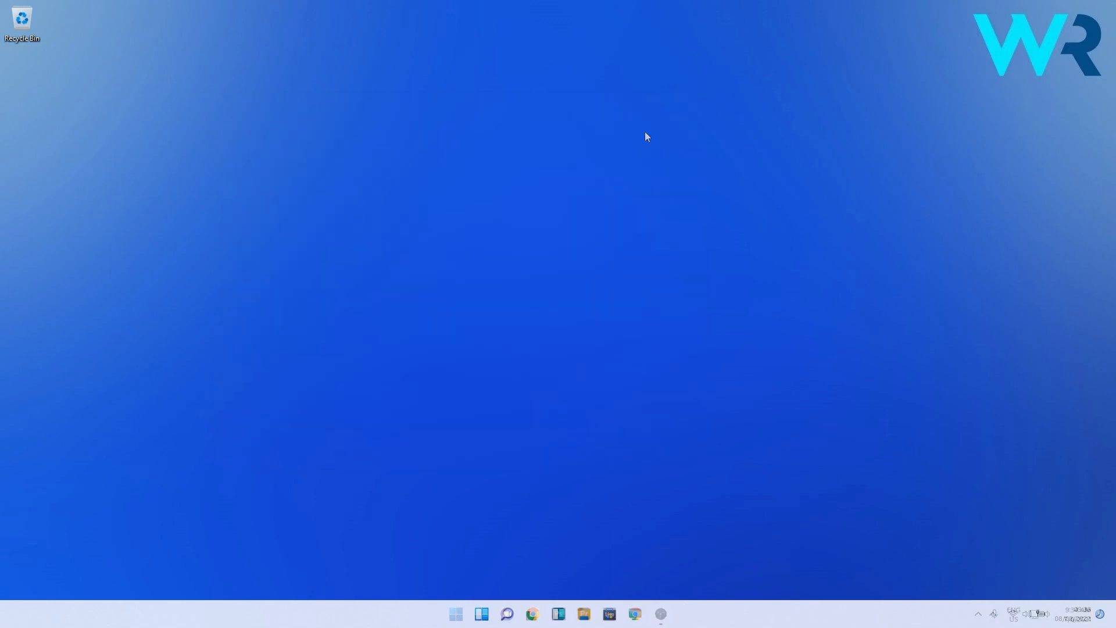